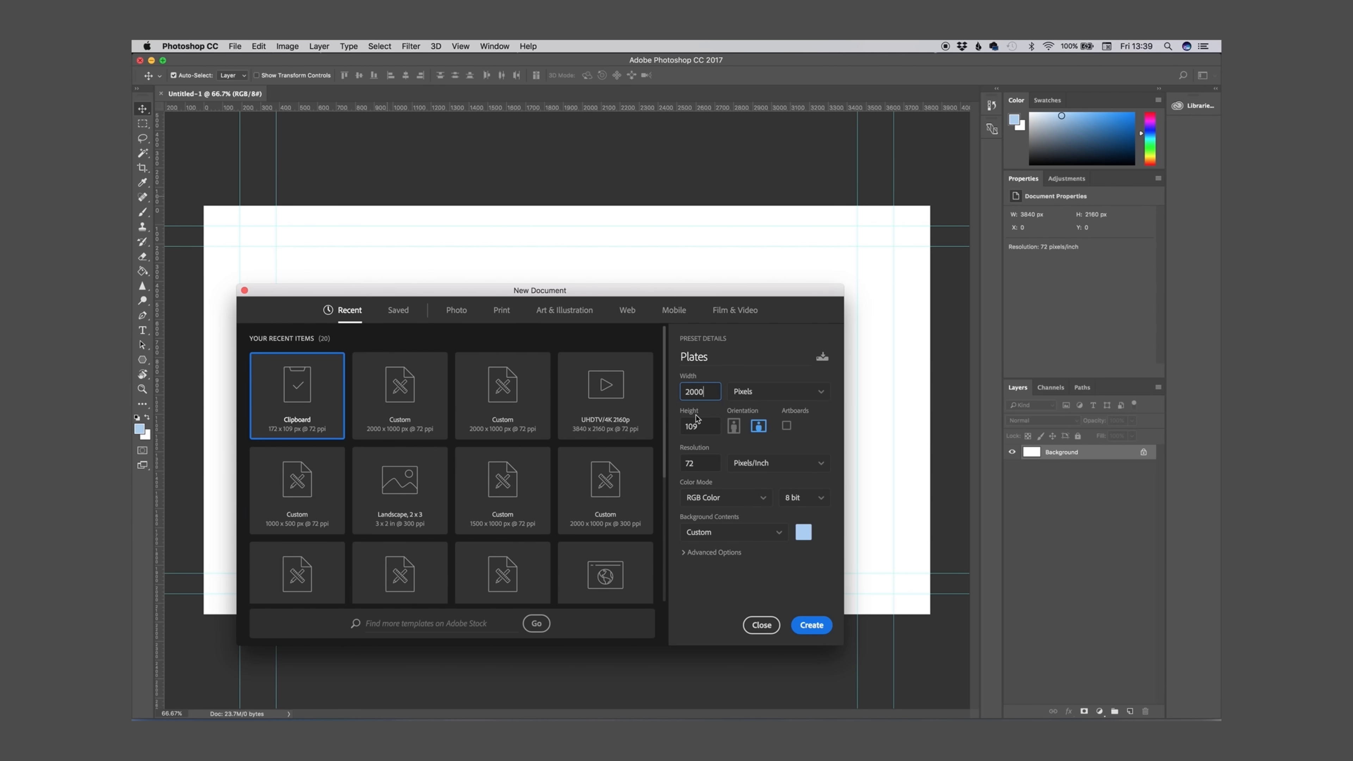
Create the light blue 2000×1000 px Plates document and overlay an evenly spaced guide grid
left_click(461, 46)
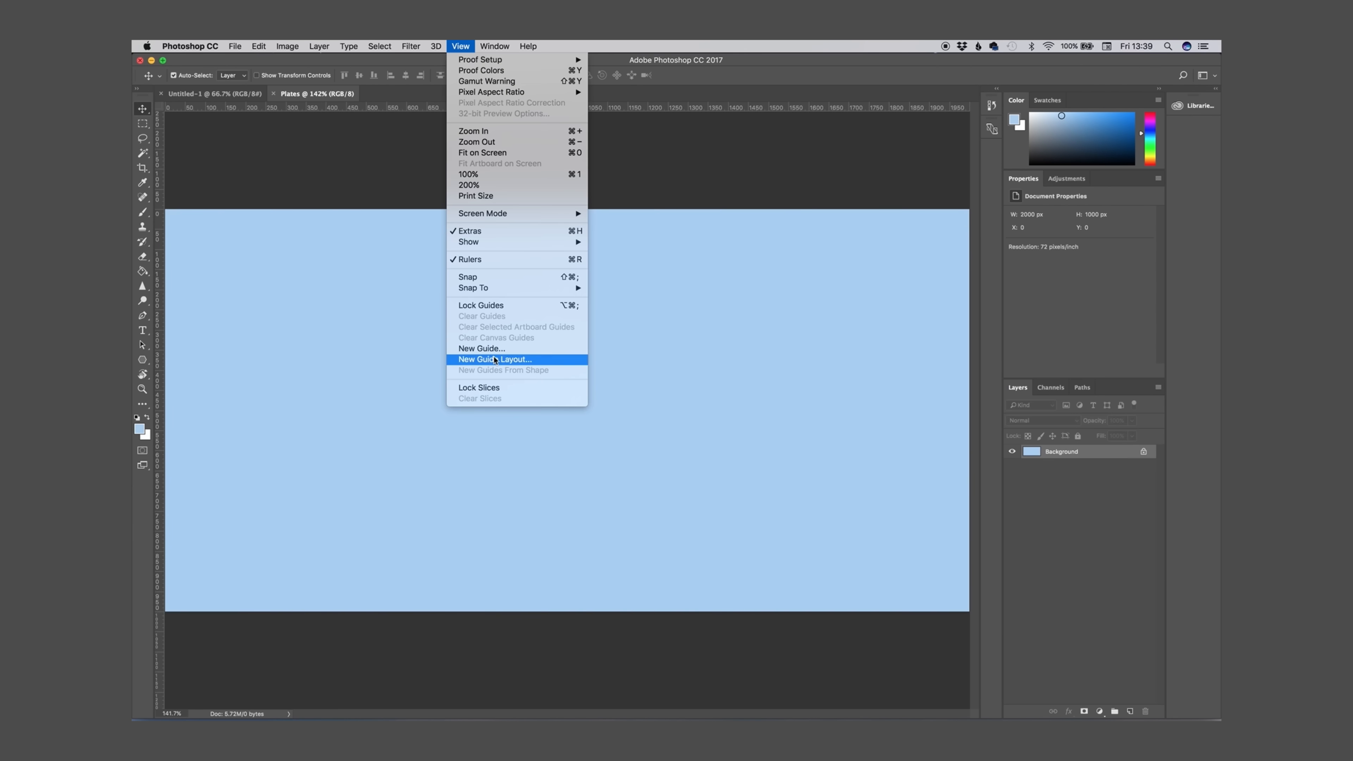
left_click(495, 360)
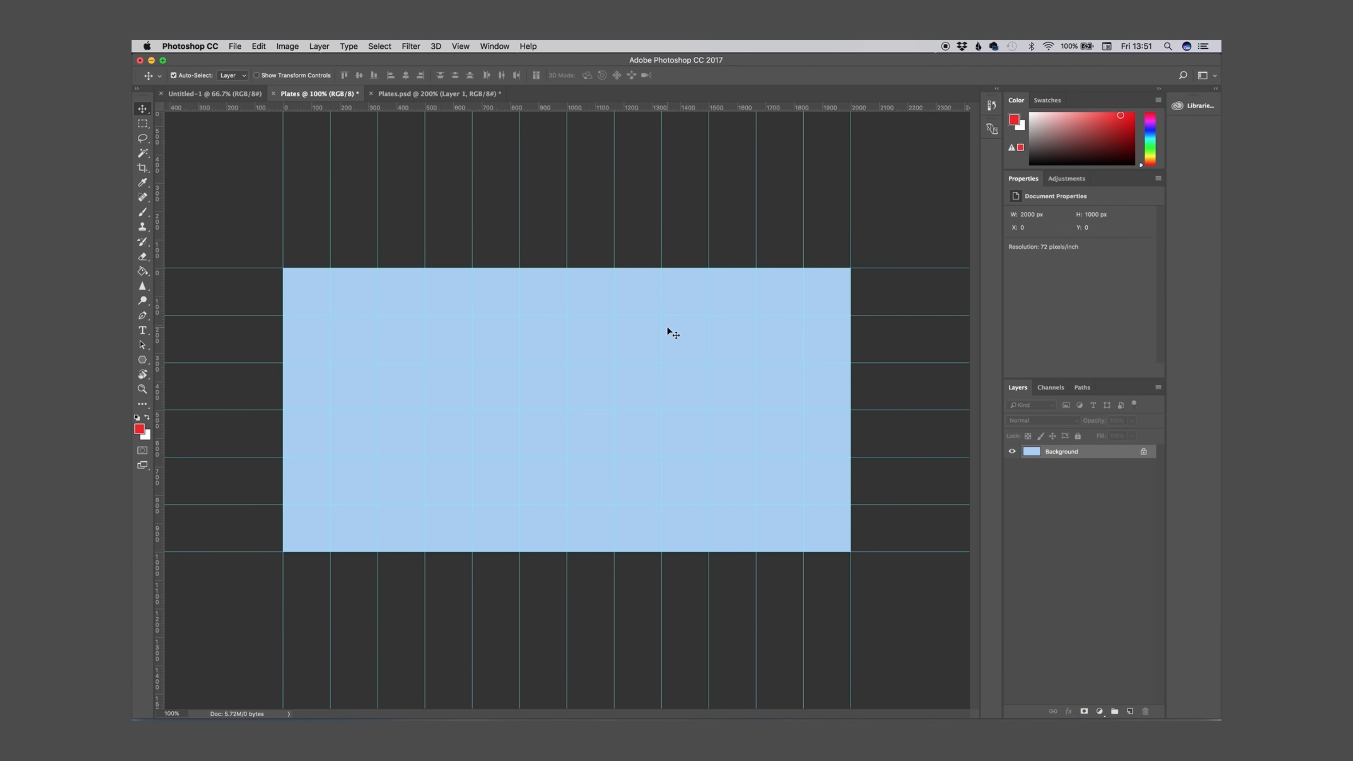
Pick the Brush tool with a red foreground colour for painting plate boundaries
left_click(441, 93)
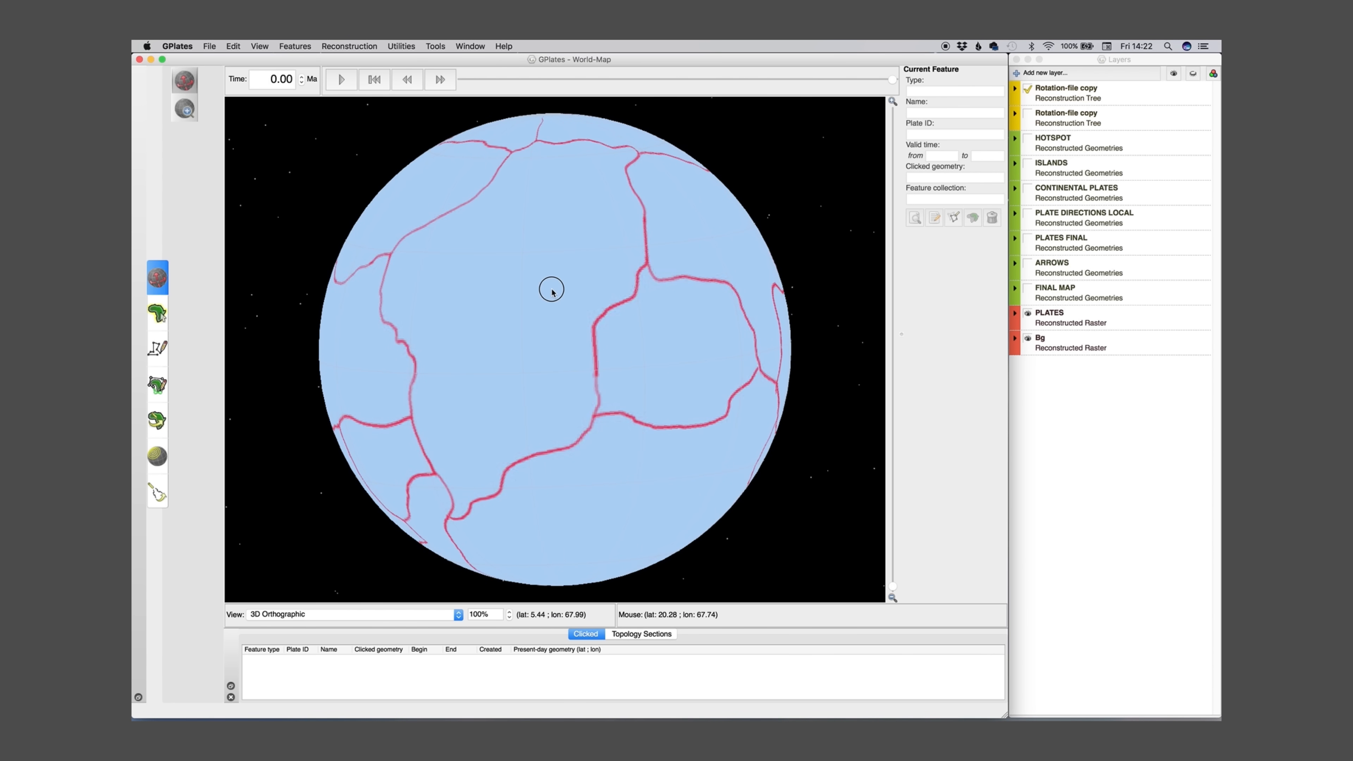
Rotate the globe to compare the traced blue boundaries against the red sketched ones
left_click_drag(551, 289, 564, 453)
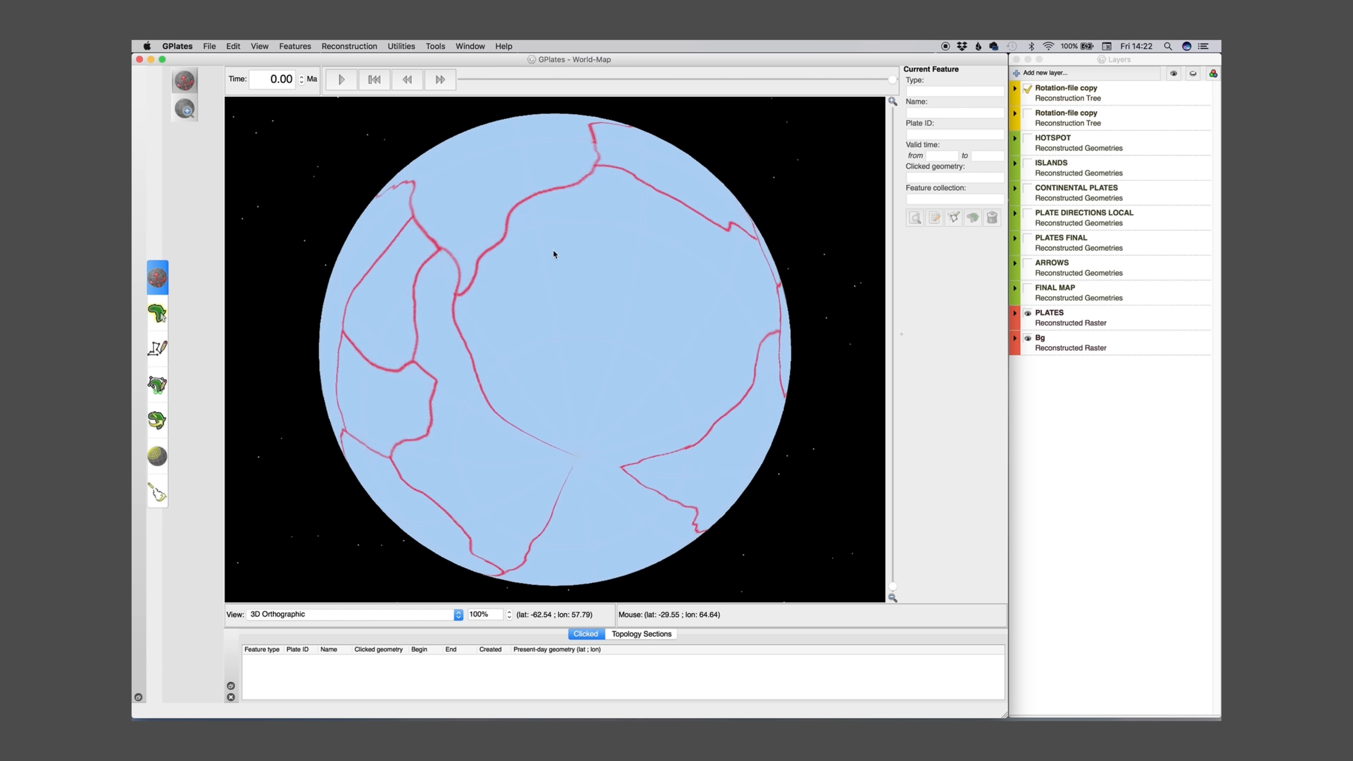
left_click_drag(553, 250, 535, 234)
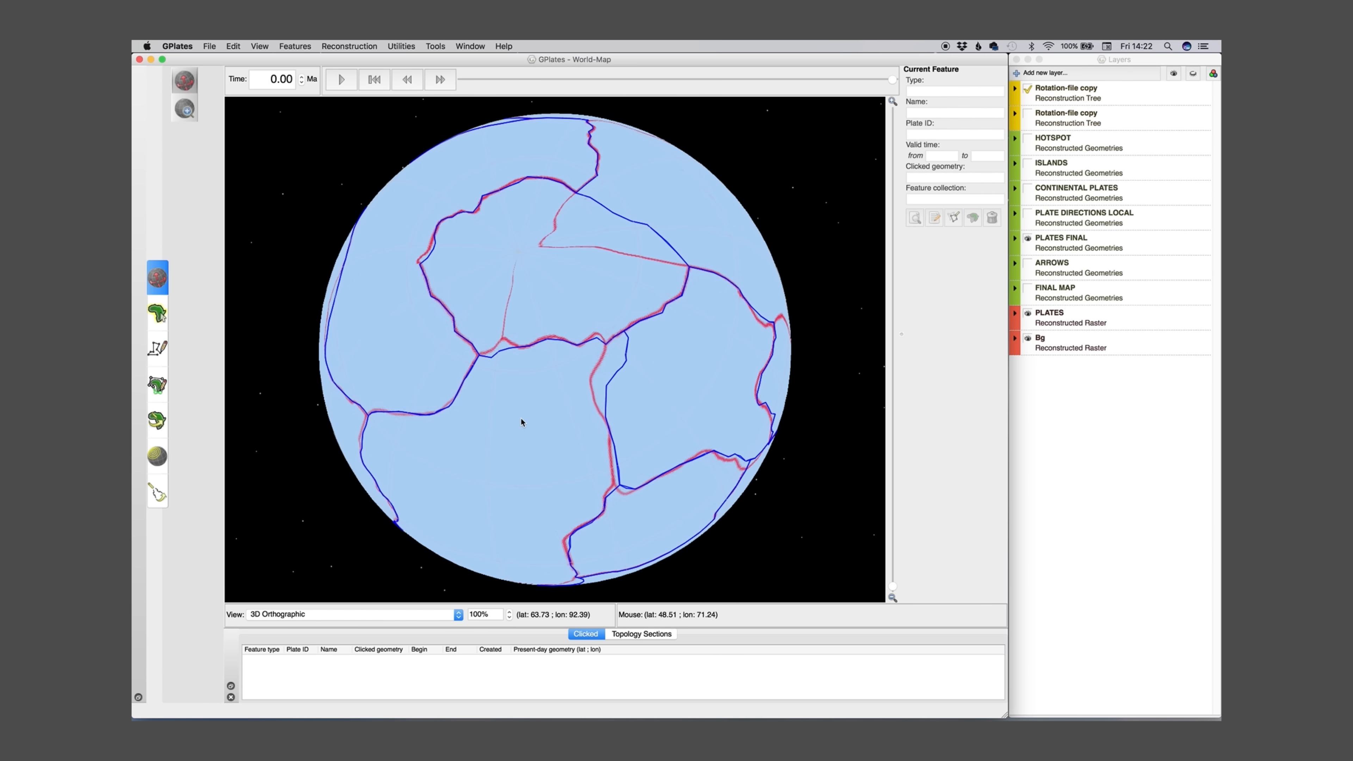
left_click_drag(522, 422, 553, 408)
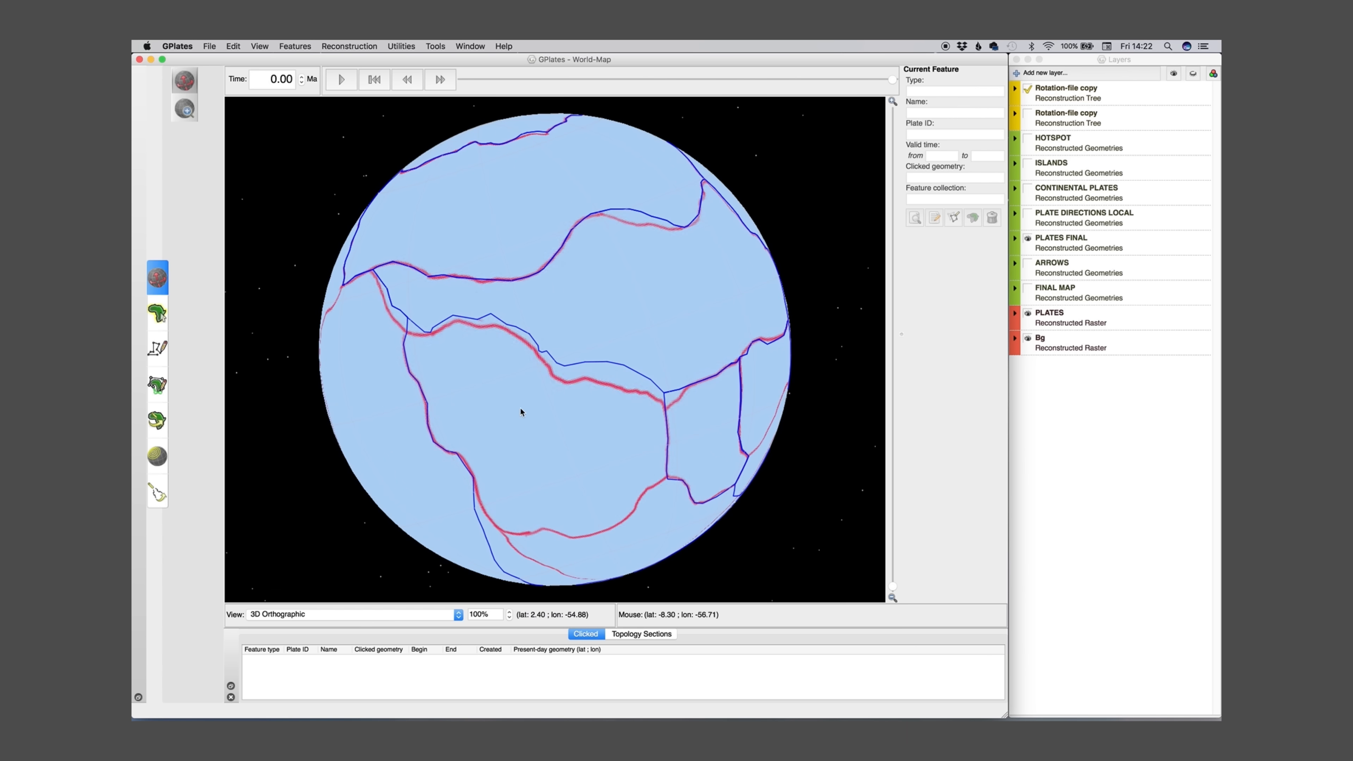
left_click_drag(520, 413, 532, 262)
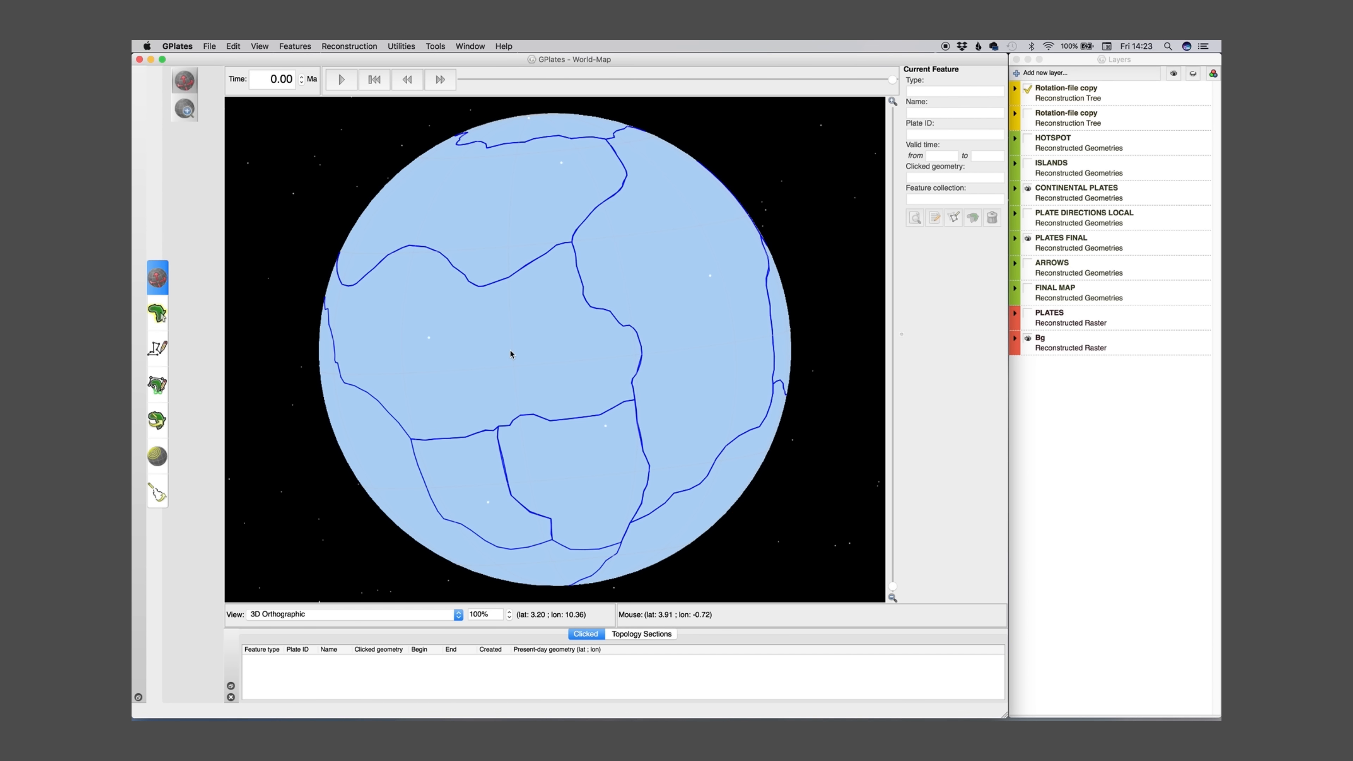
Rotate the globe to review the white plate-motion arrows over the traced boundaries
left_click_drag(511, 354, 623, 309)
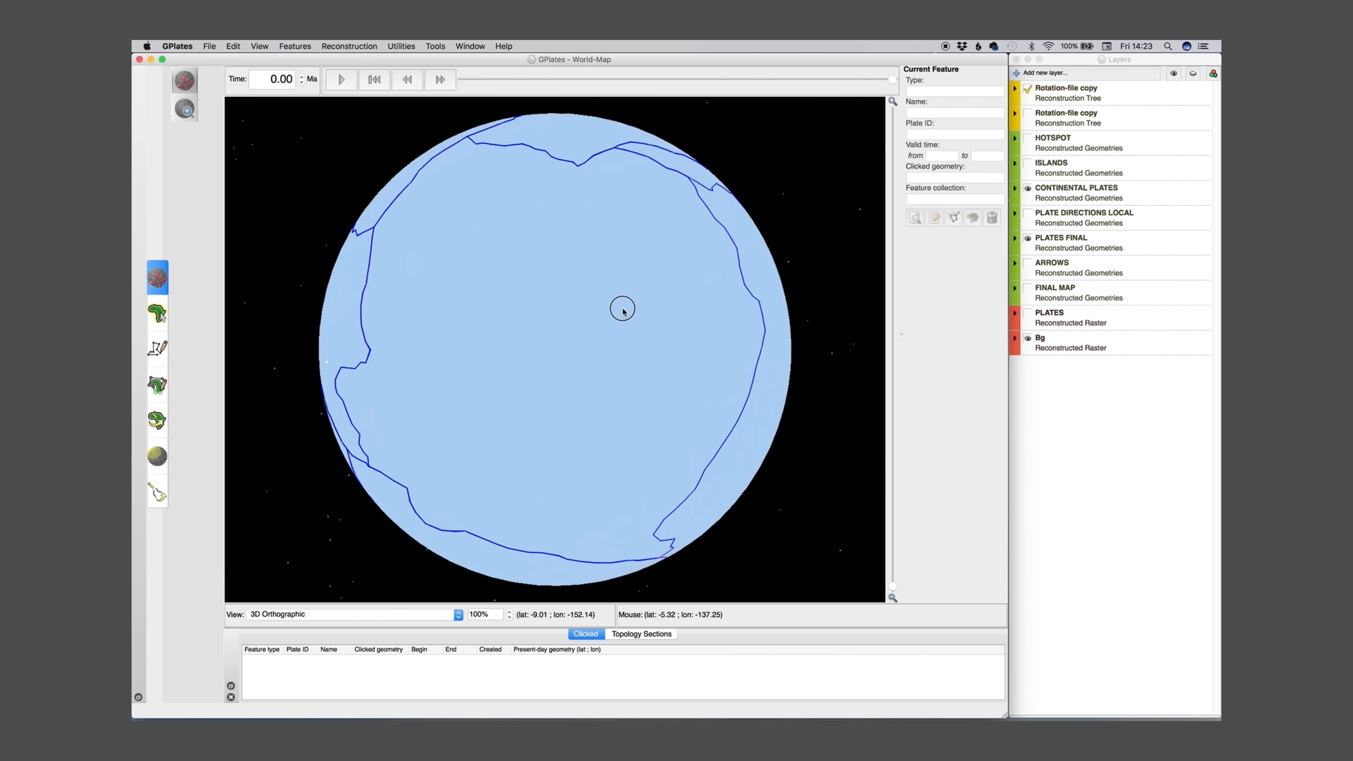
left_click_drag(622, 309, 627, 322)
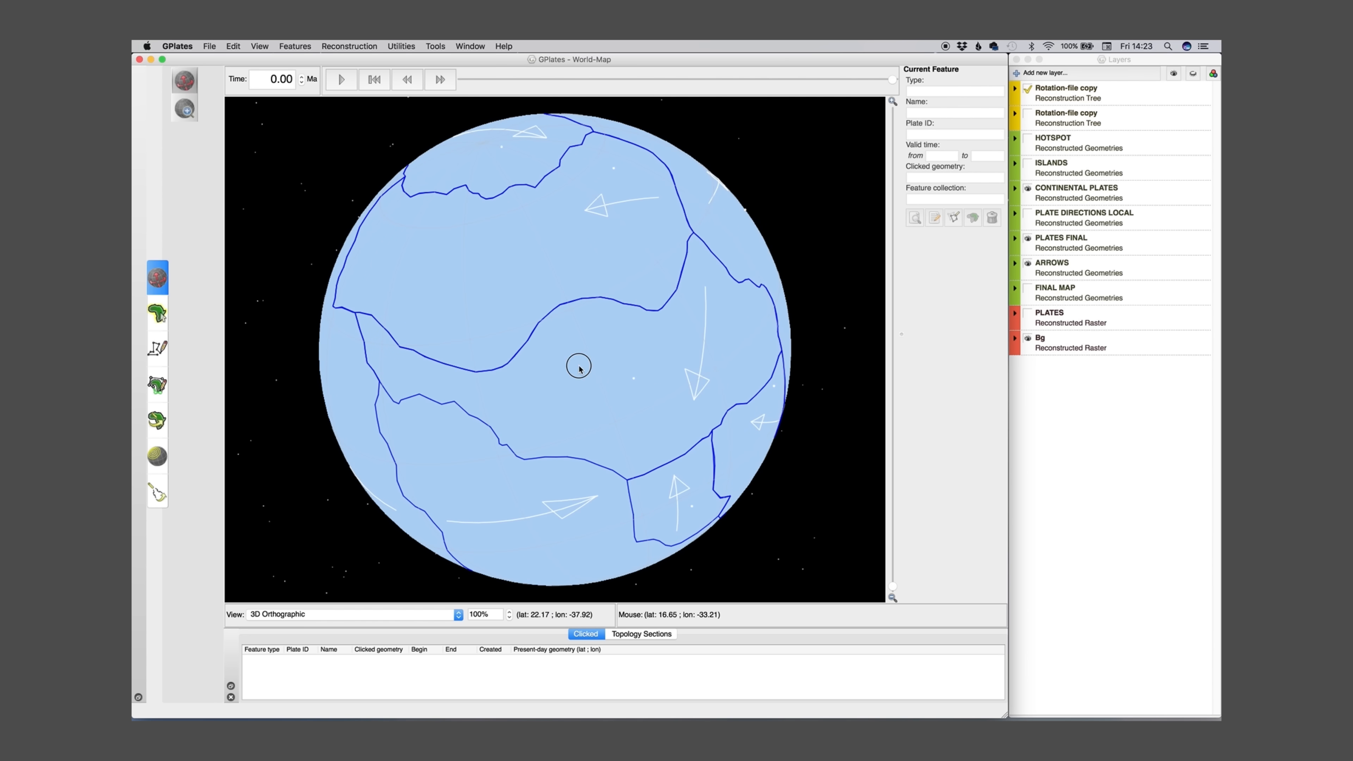
left_click_drag(580, 366, 399, 450)
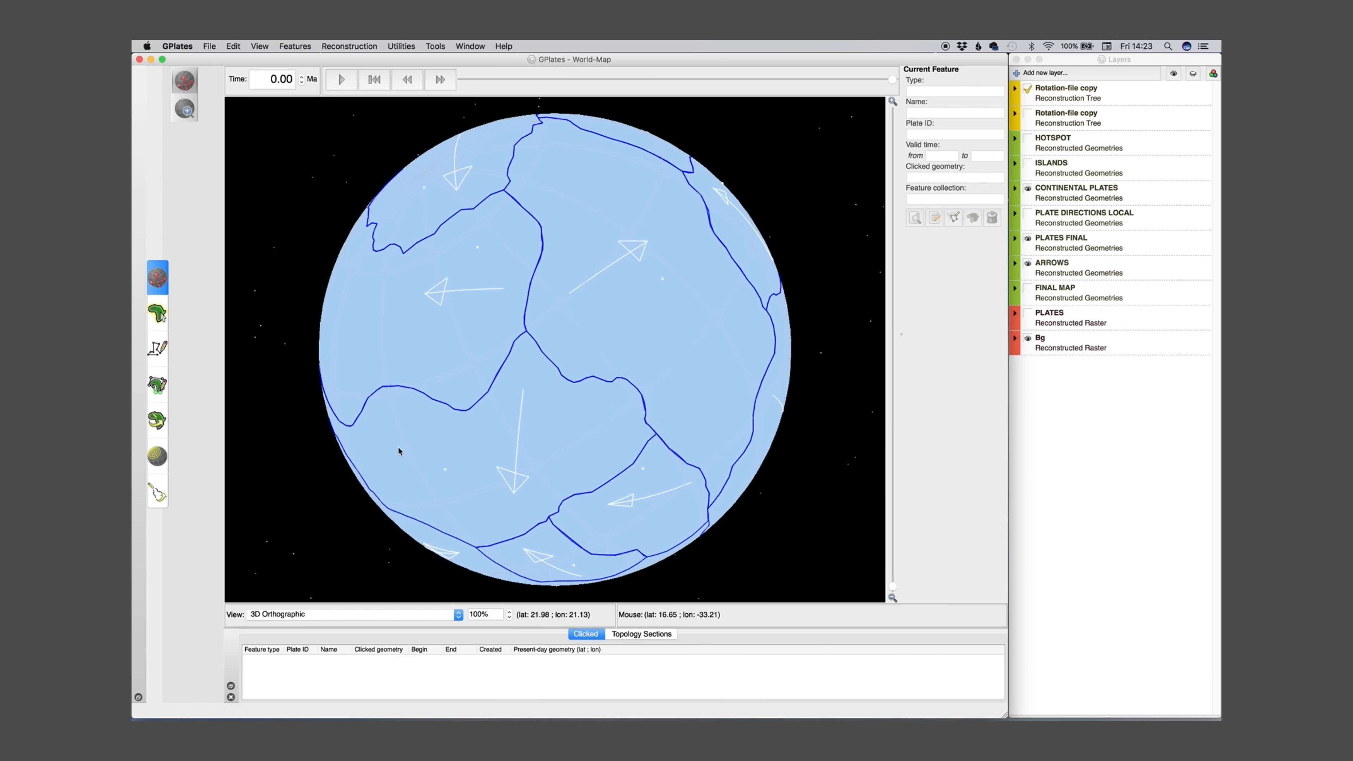
mouse_move(424, 399)
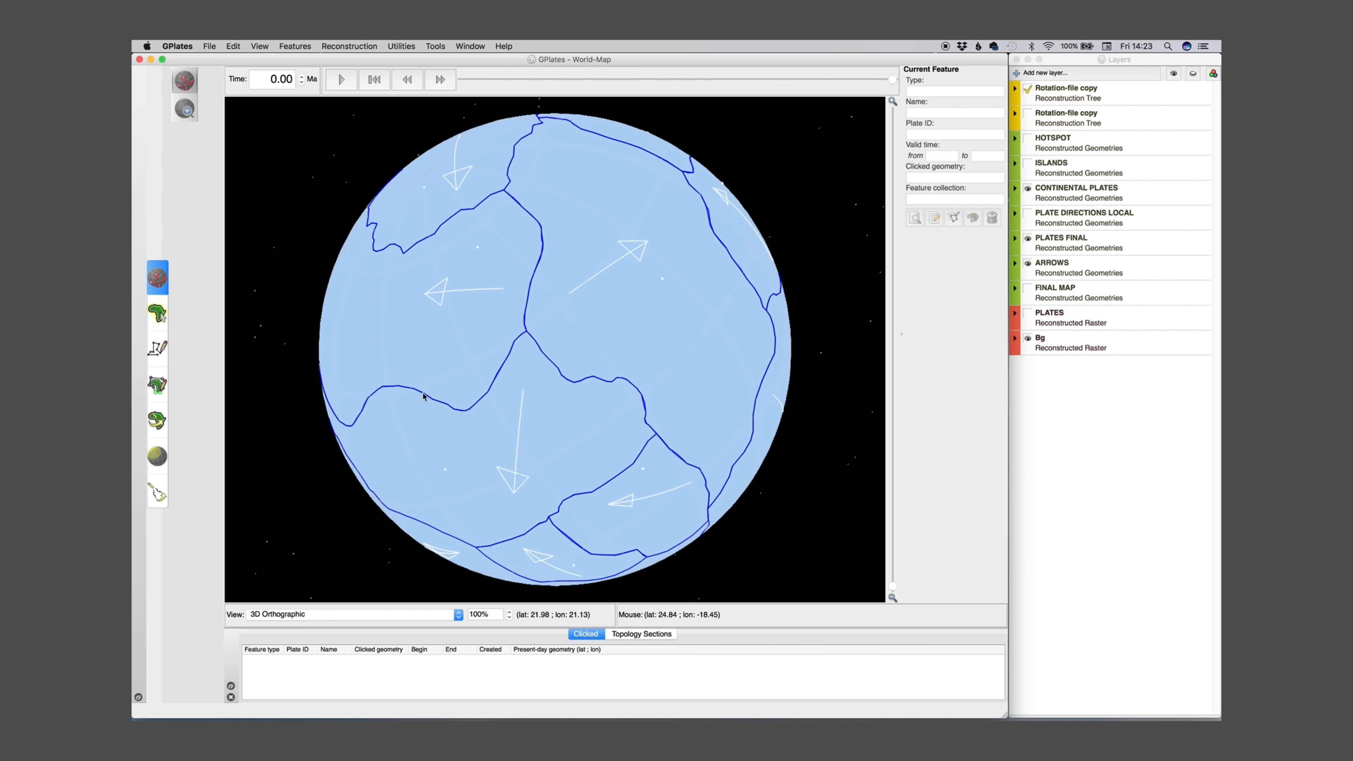
left_click_drag(423, 395, 539, 335)
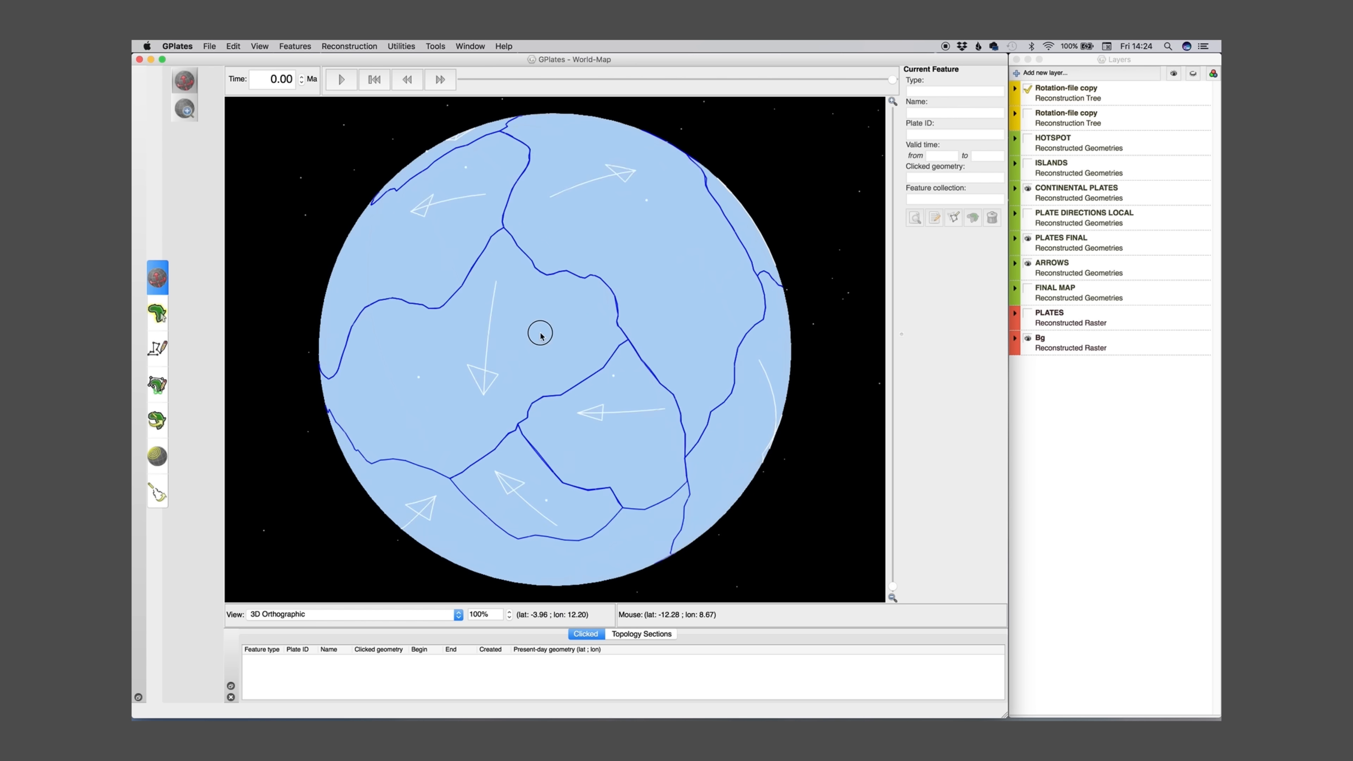
left_click_drag(539, 334, 527, 270)
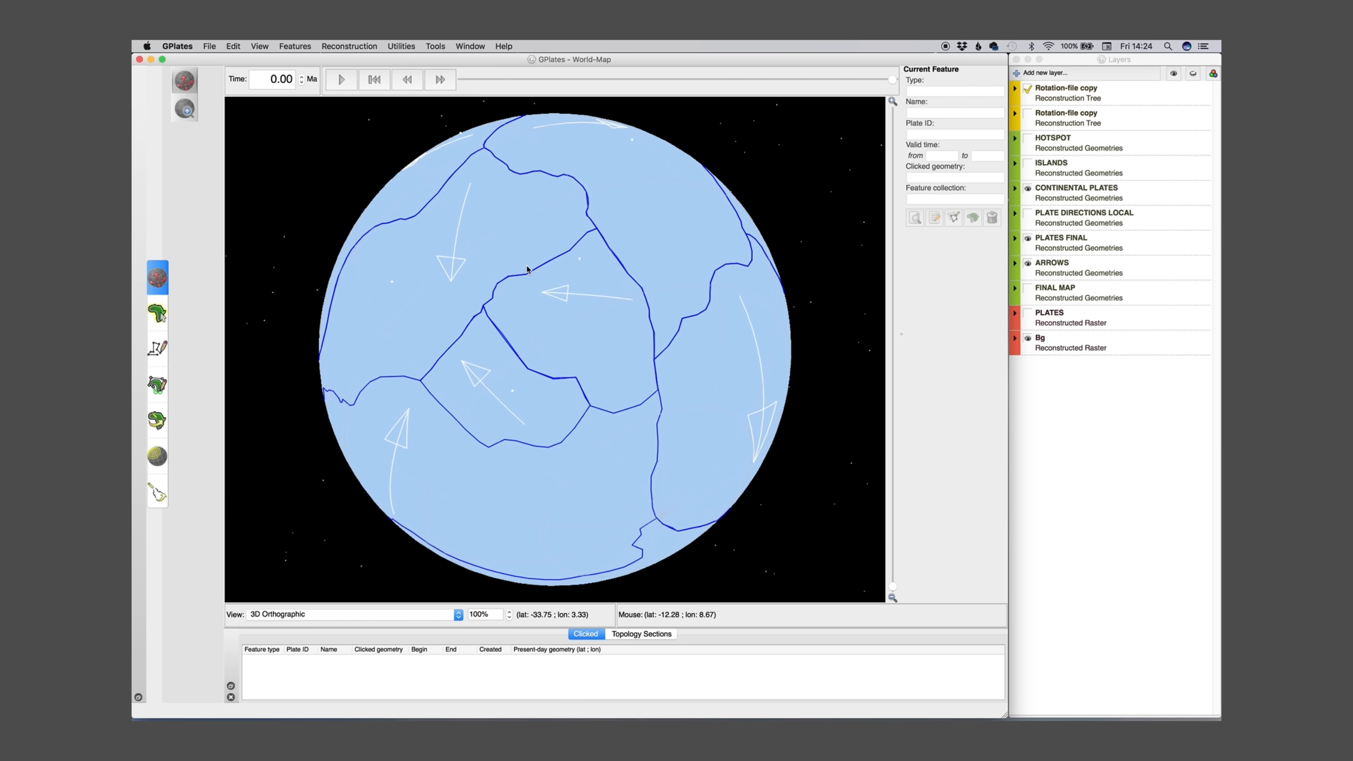
mouse_move(752, 327)
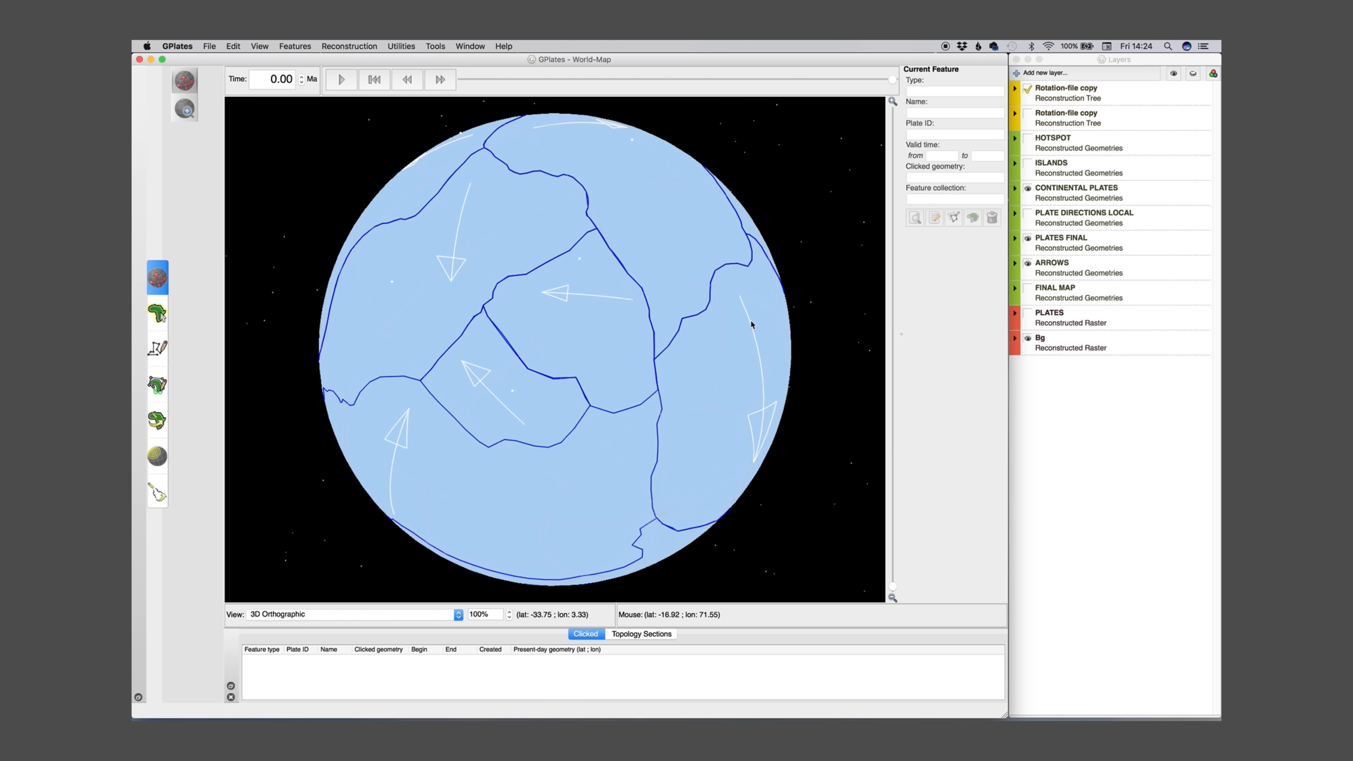
left_click_drag(751, 325, 465, 454)
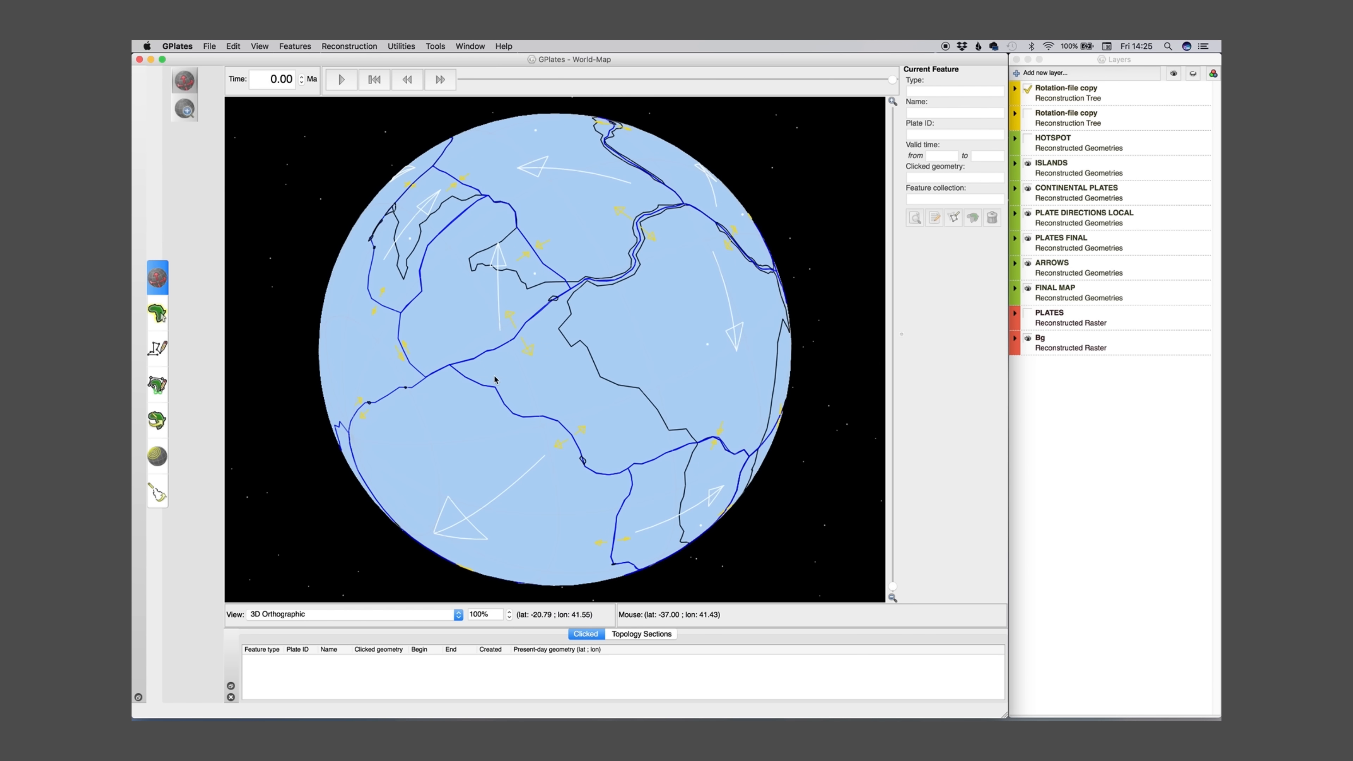
left_click_drag(495, 380, 620, 398)
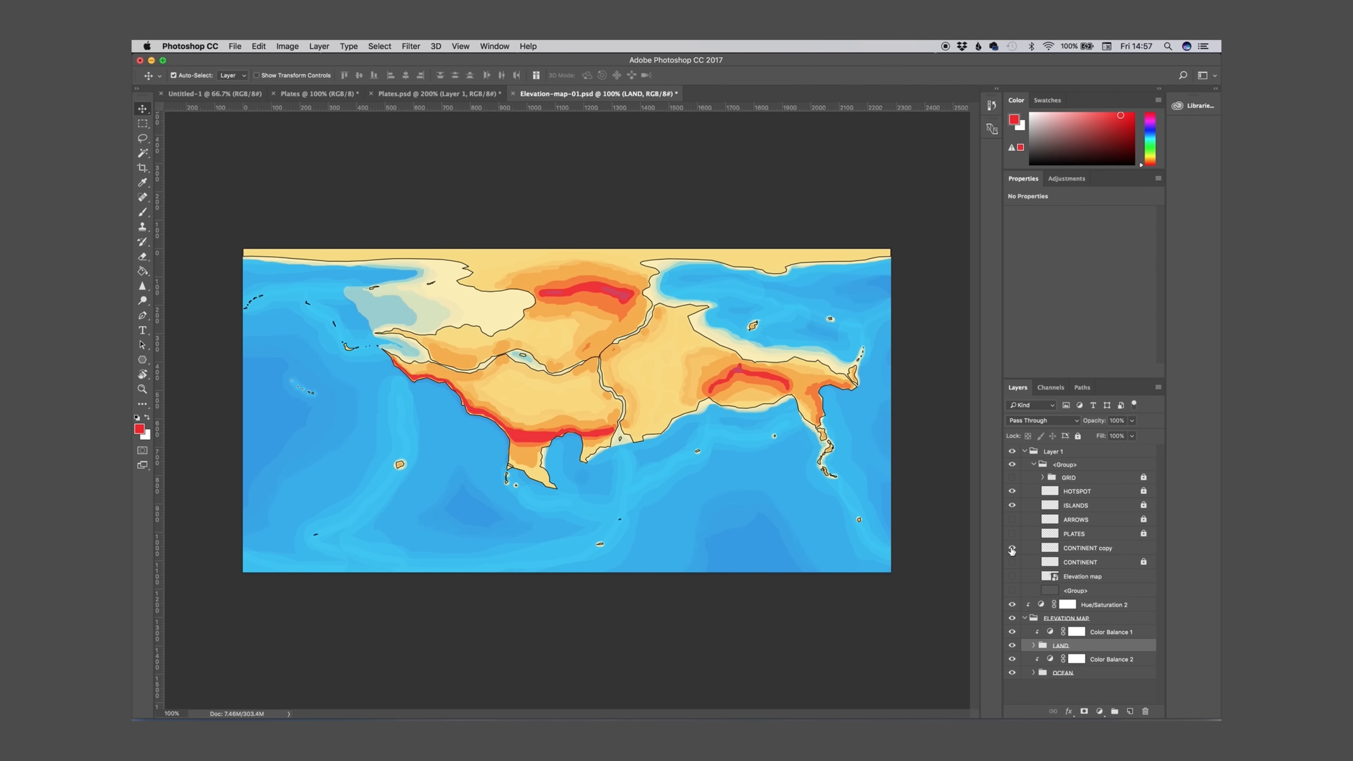
Make the PLATES layer visible so boundary lines cross the whole elevation map
left_click(1012, 534)
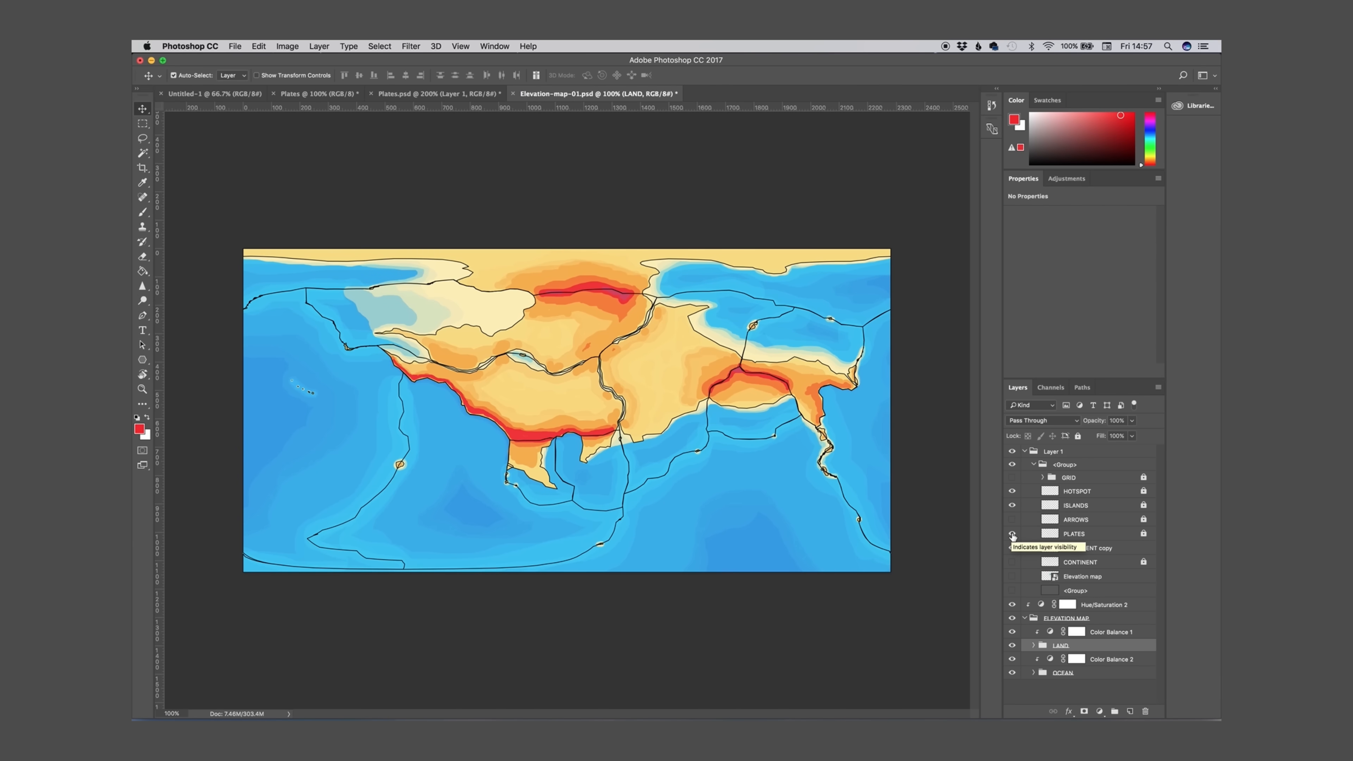